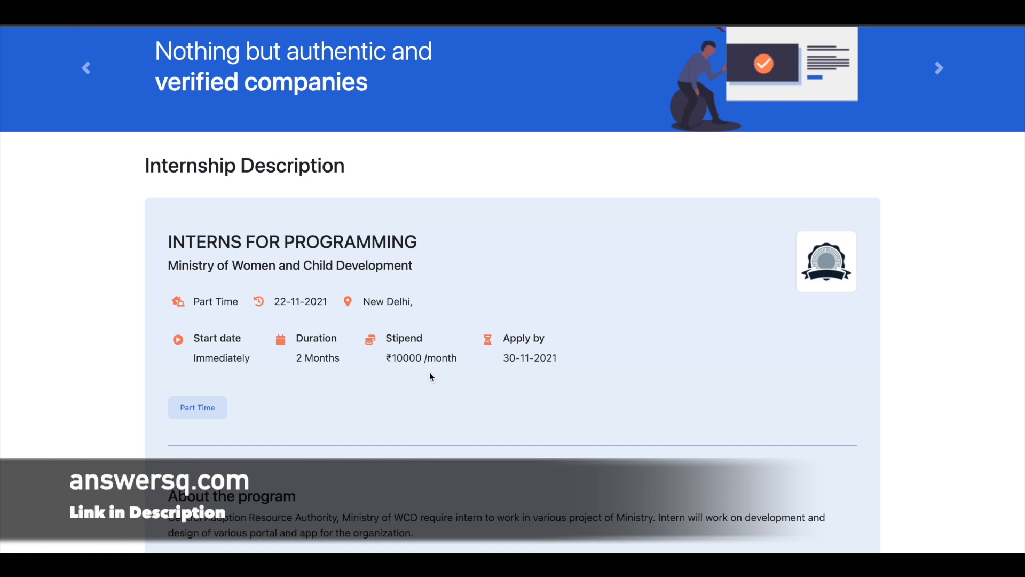
Scroll through the programming internship listing details on the portal
scroll("down", 3)
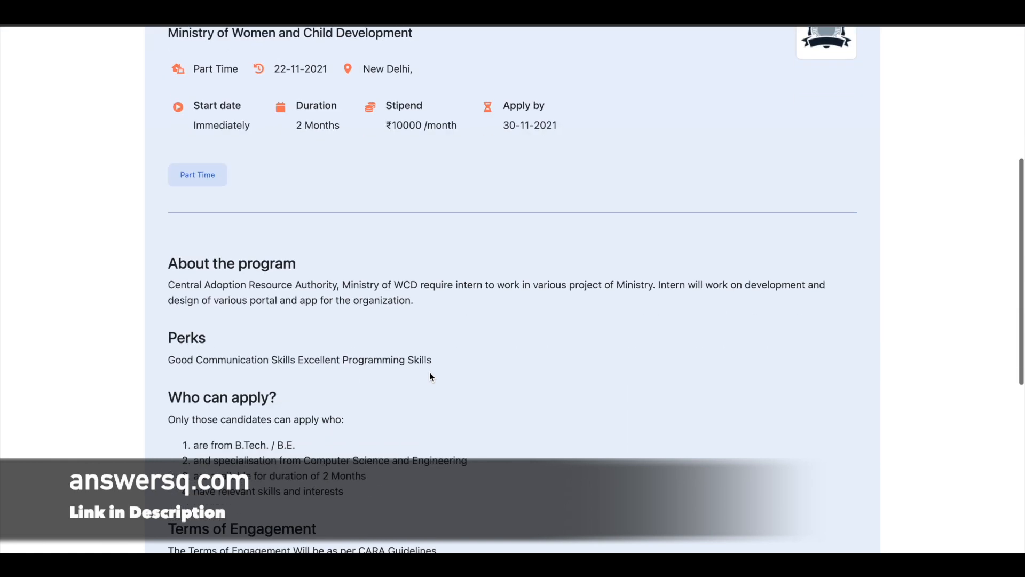
scroll("down", 3)
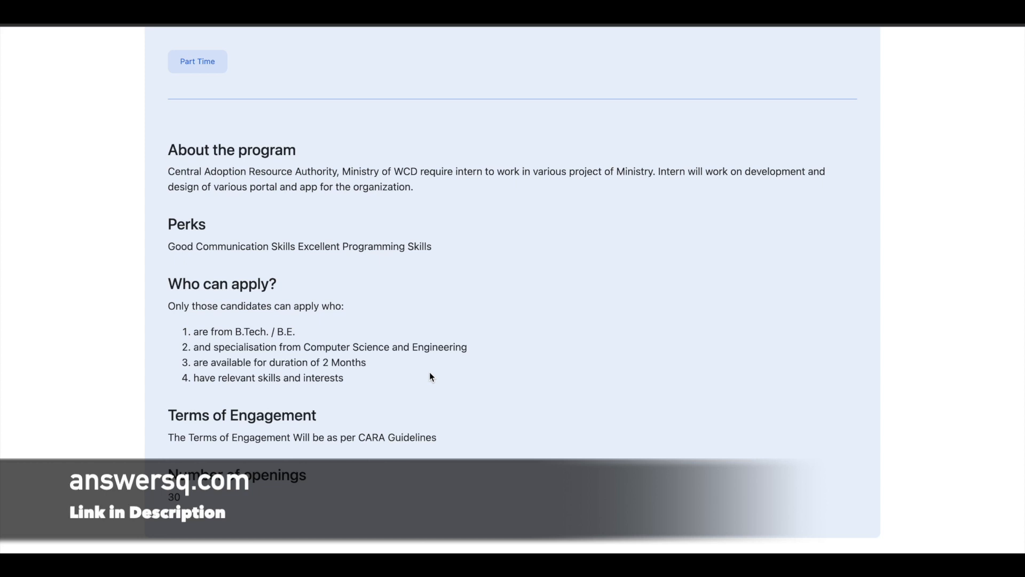
scroll("down", 3)
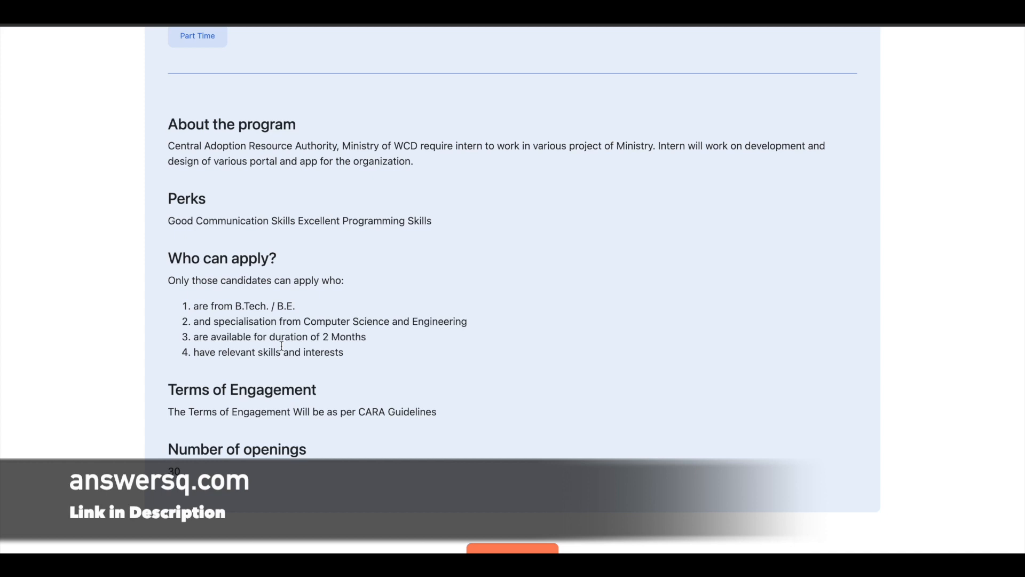
mouse_move(337, 341)
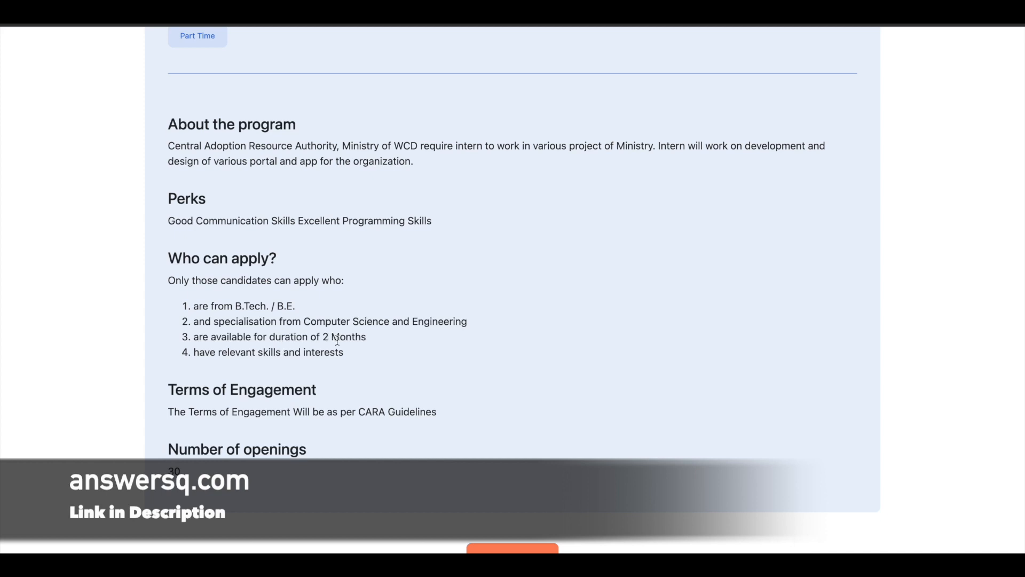
scroll("down", 3)
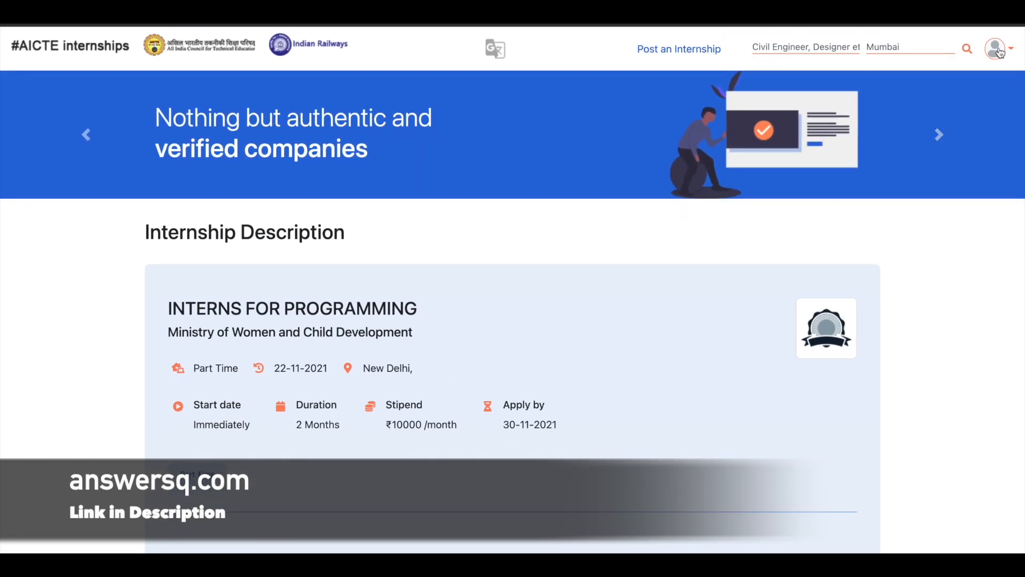
Start a new account via Sign Up and review the Student registration form fields
left_click(997, 48)
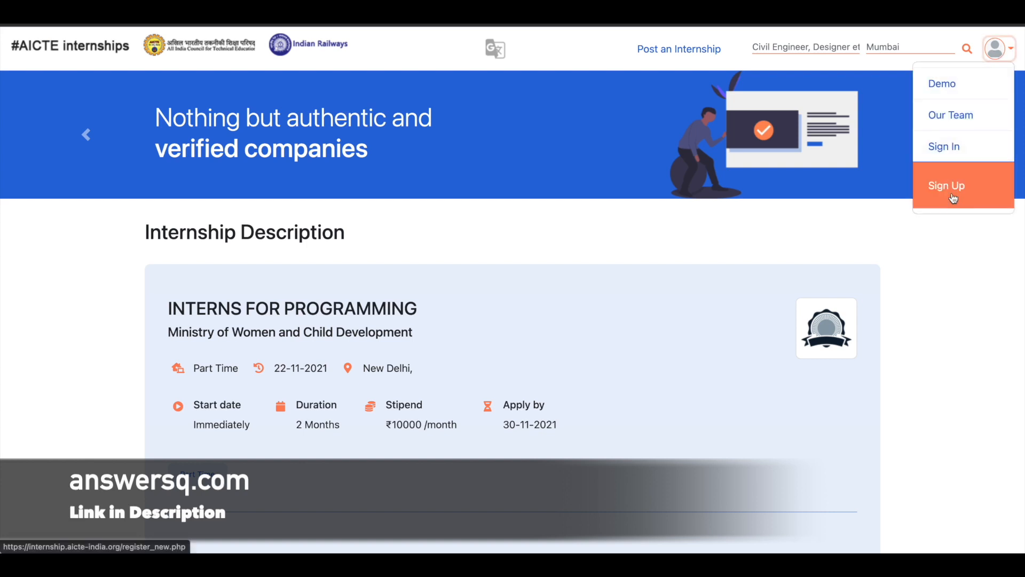
left_click(946, 186)
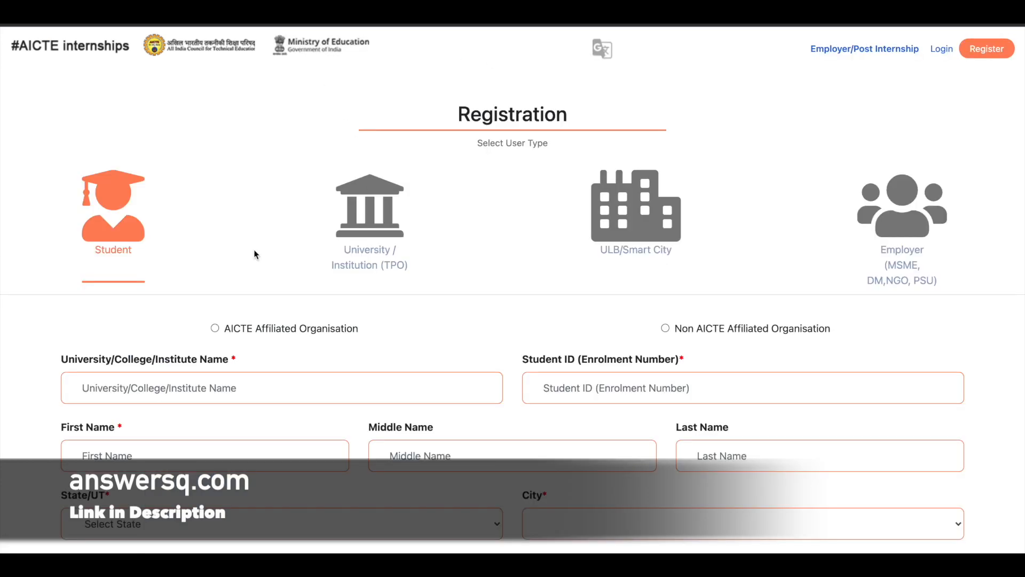
scroll("down", 3)
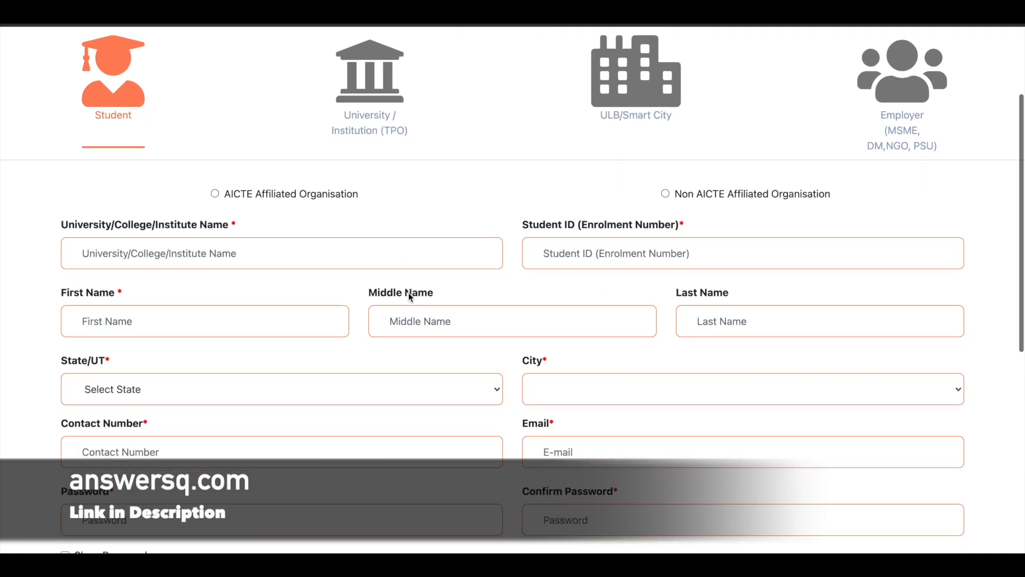
scroll("down", 3)
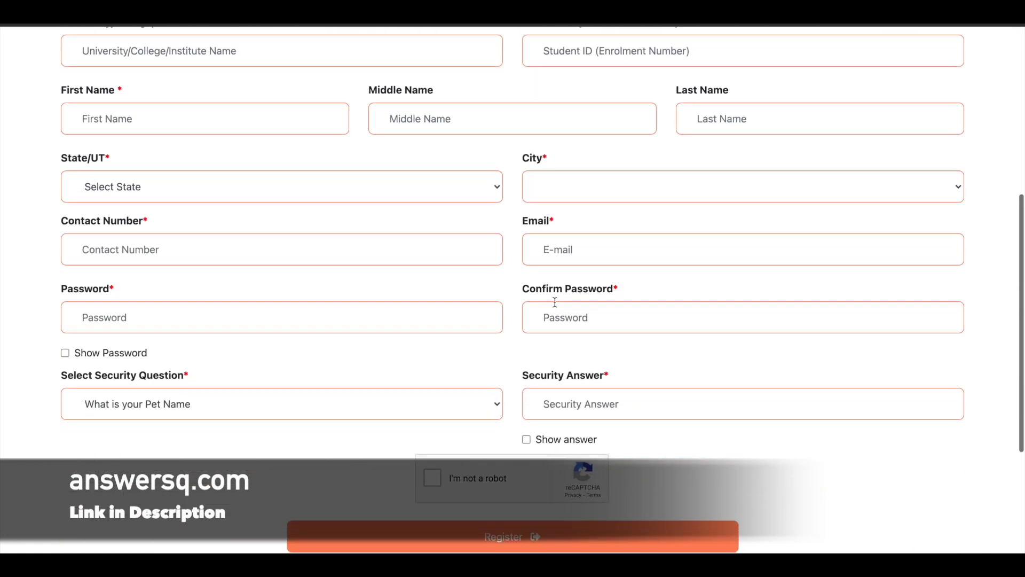
scroll("down", 3)
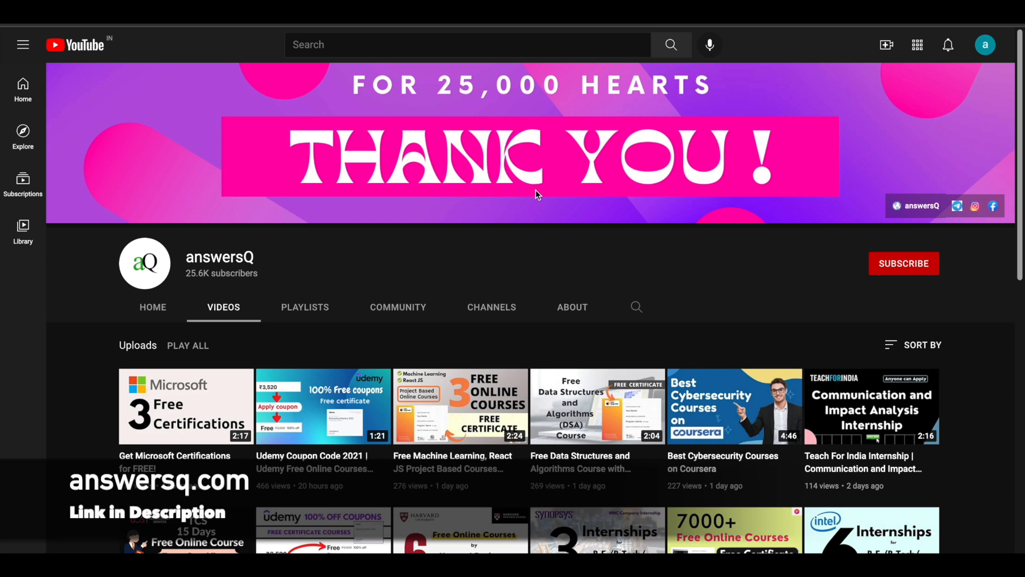
mouse_move(865, 286)
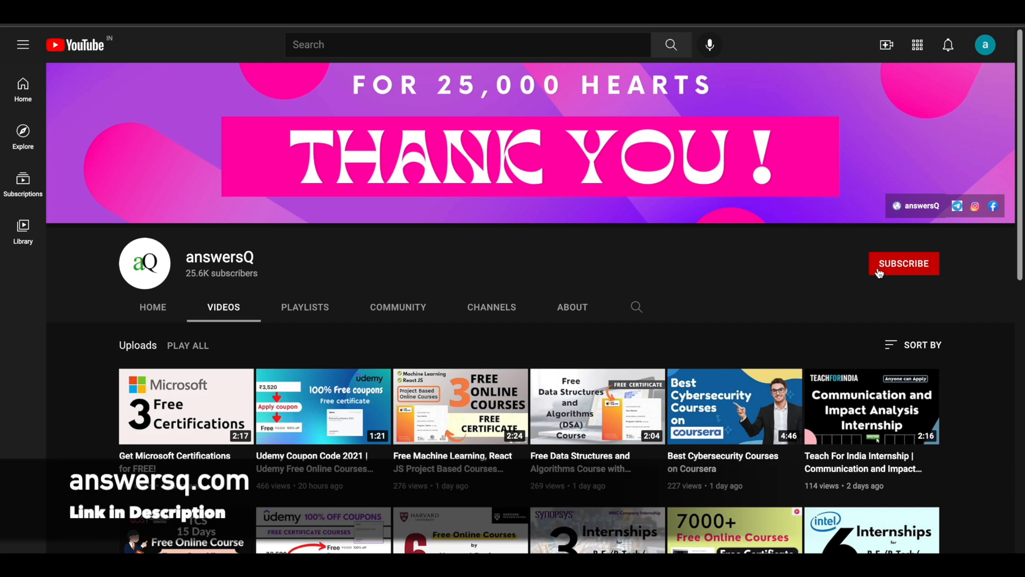
mouse_move(944, 222)
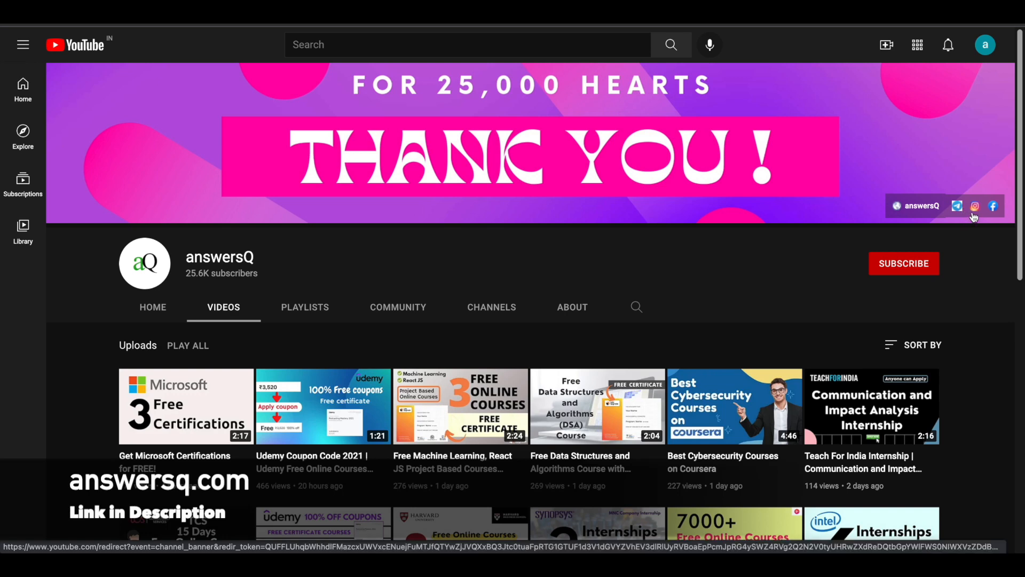
mouse_move(810, 244)
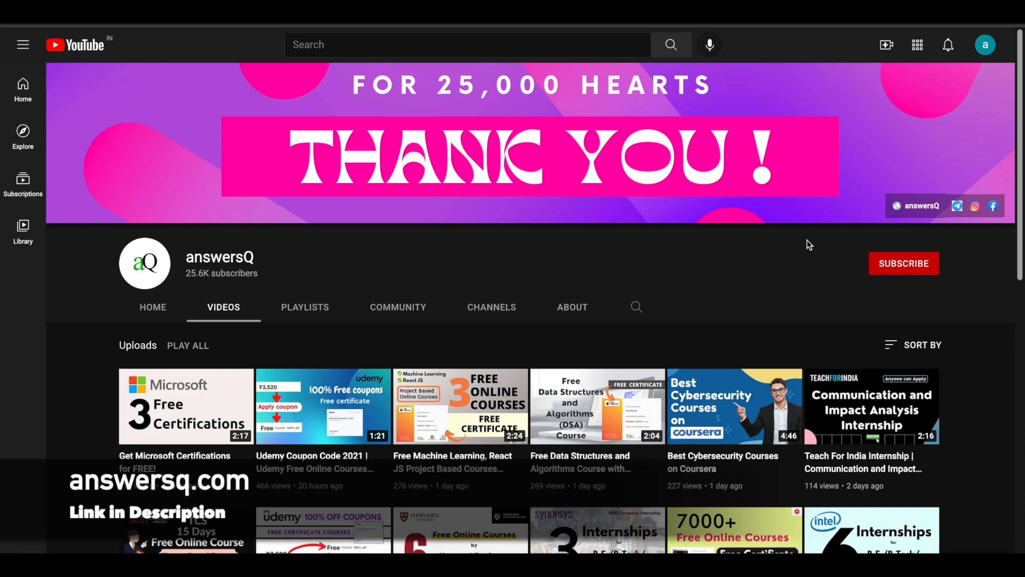